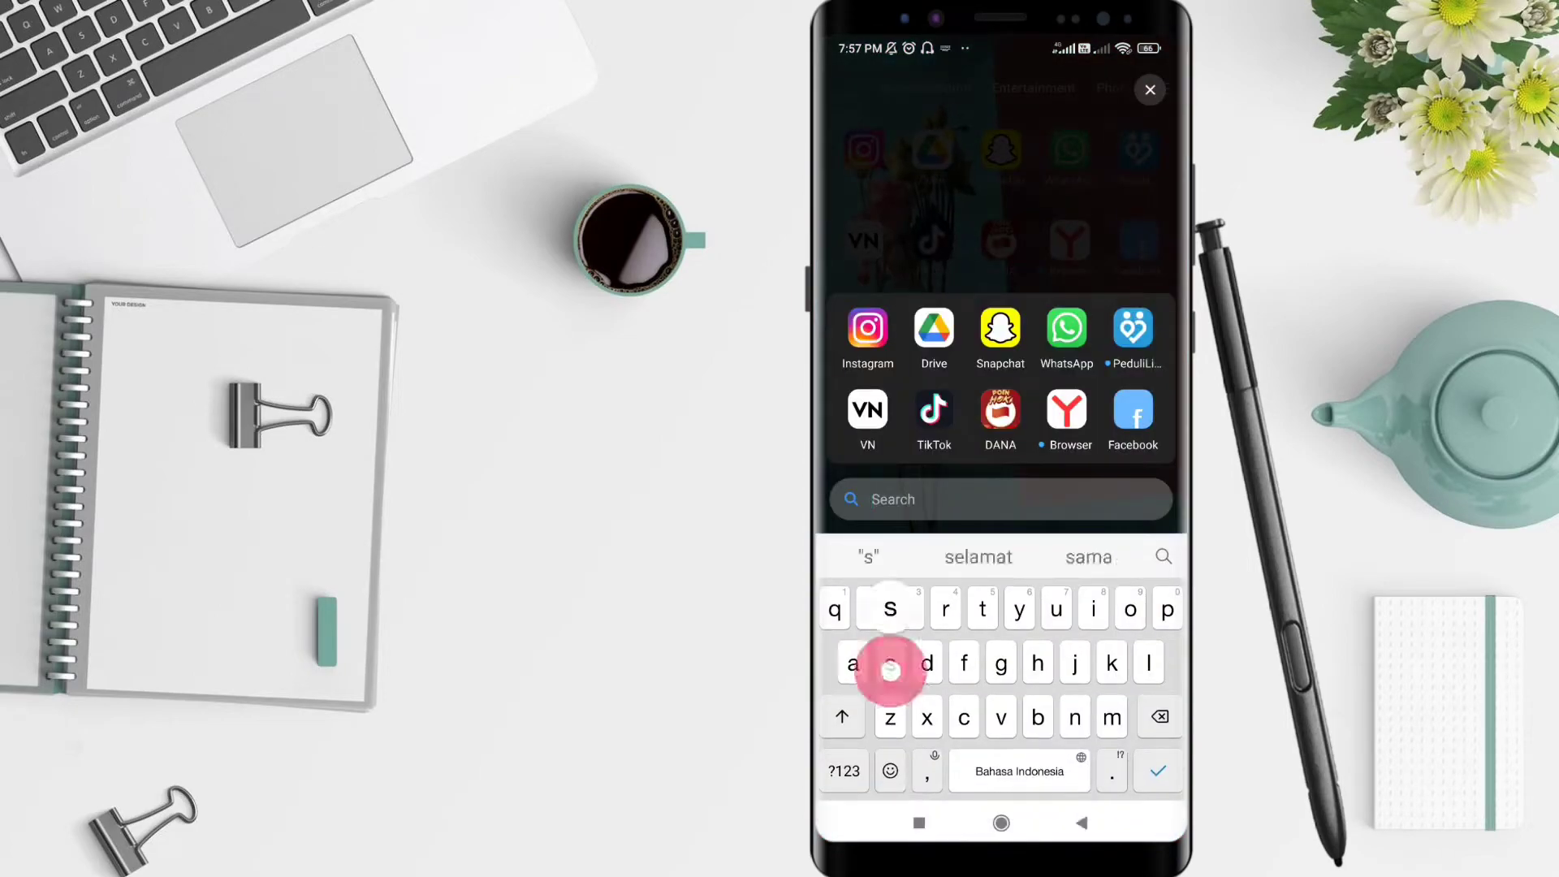
Launch Settings from the app drawer search and bring up its settings search field.
type("ett")
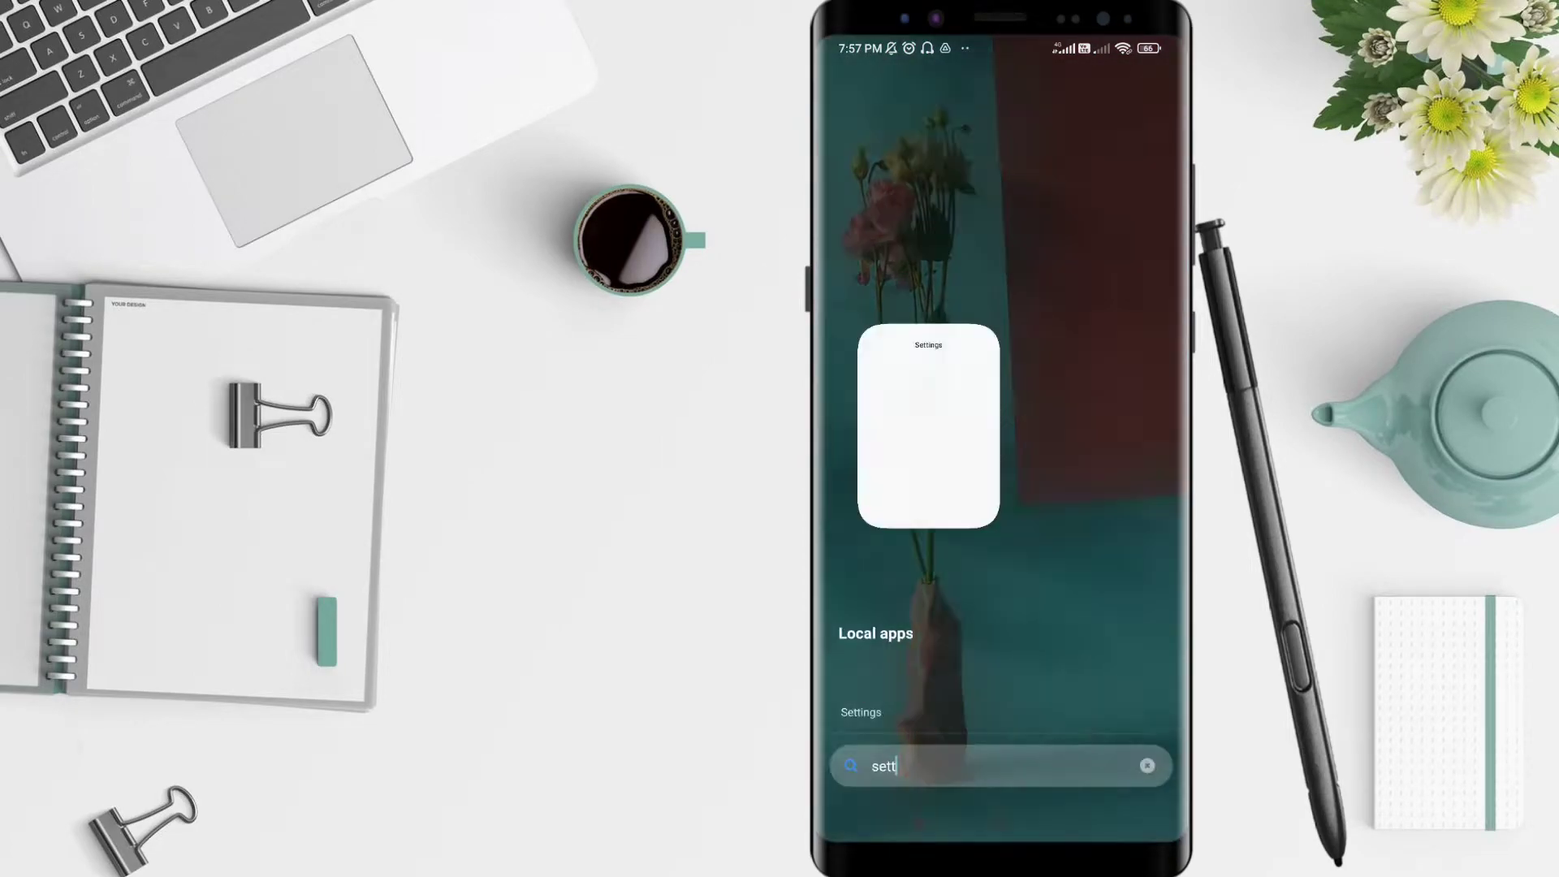
left_click(927, 426)
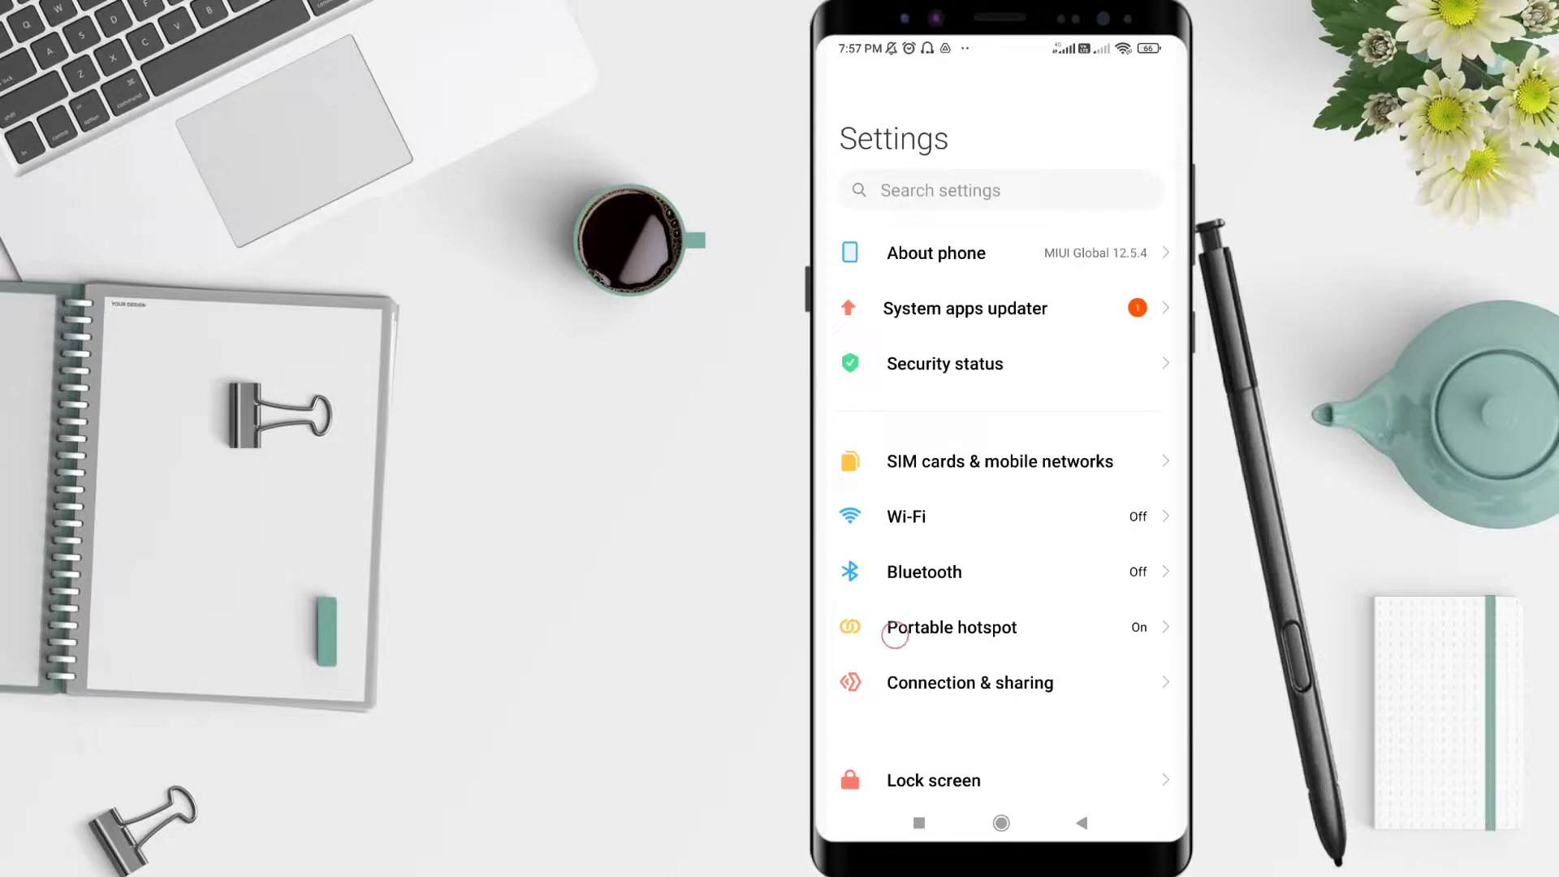
scroll("down", 3)
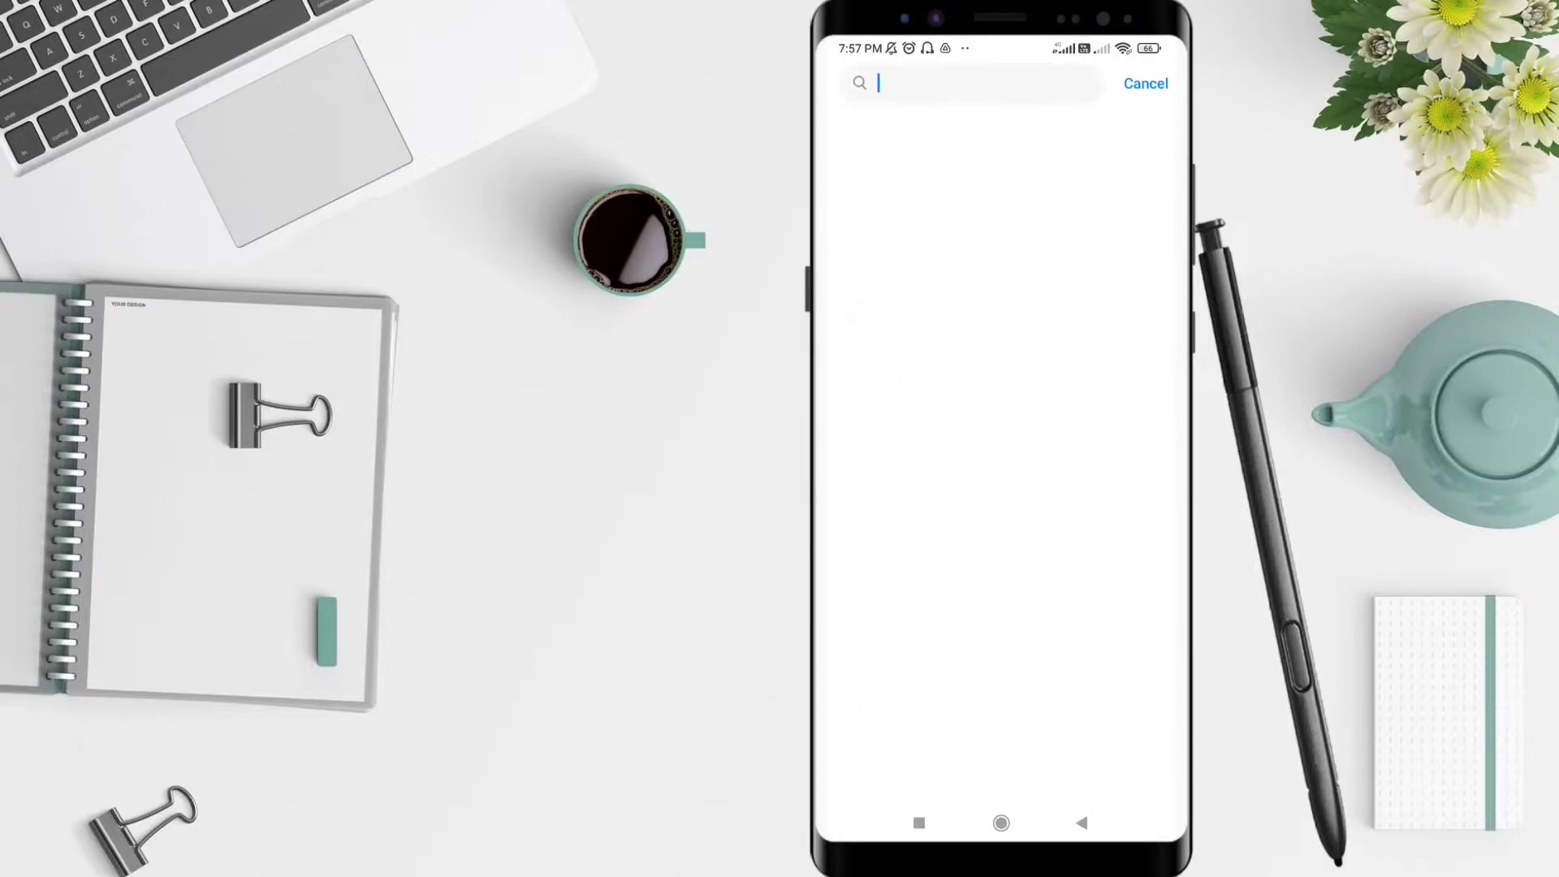
Find Chrome via the search 'ch' and scroll its App info page to the advanced section.
type("ch")
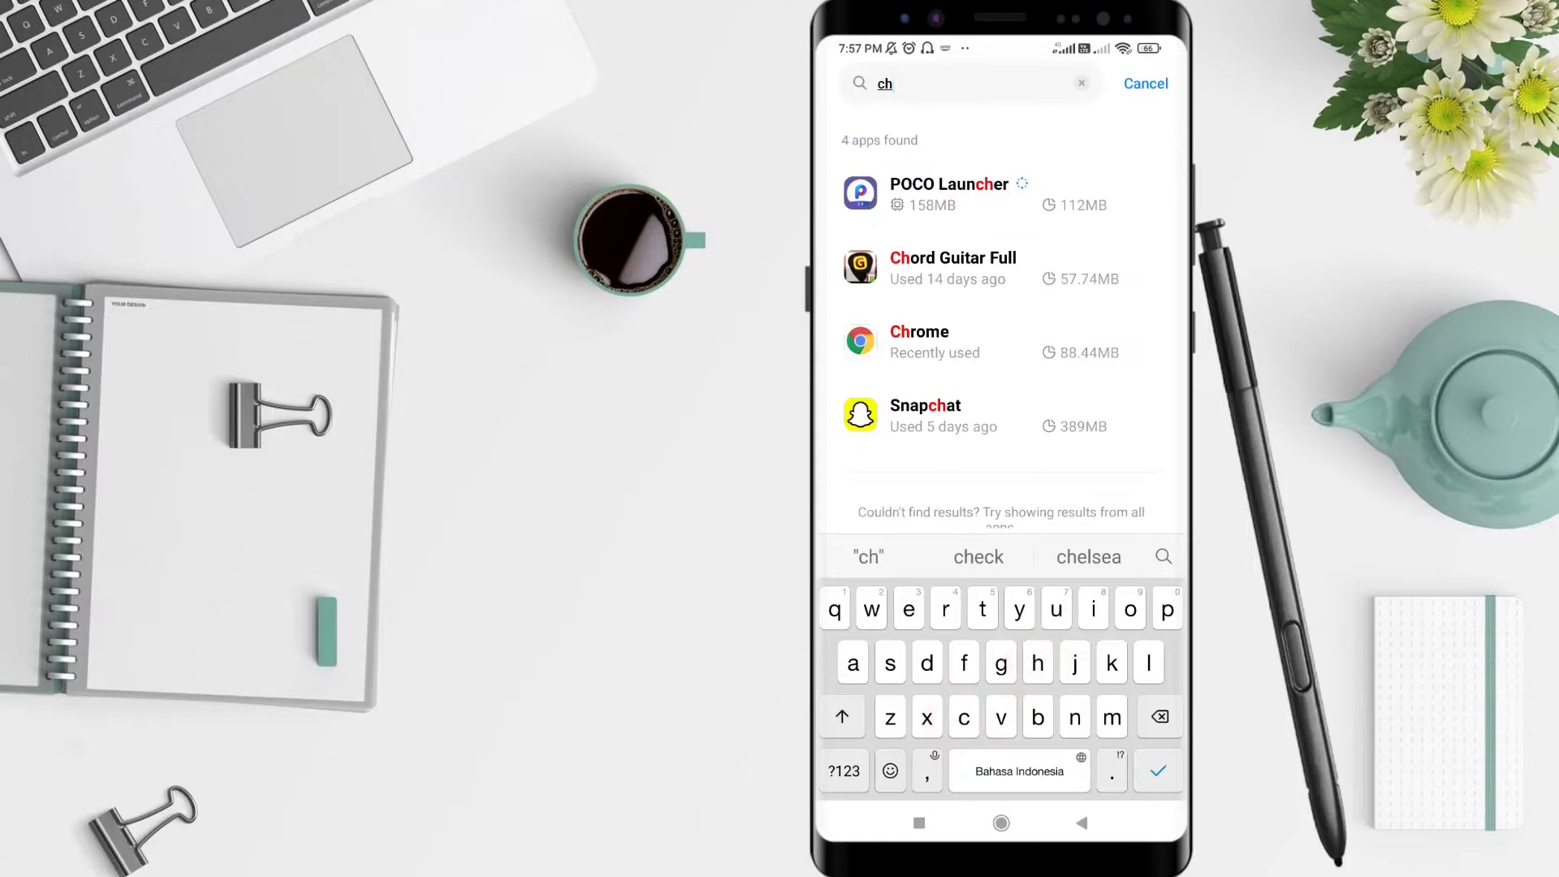
left_click(919, 341)
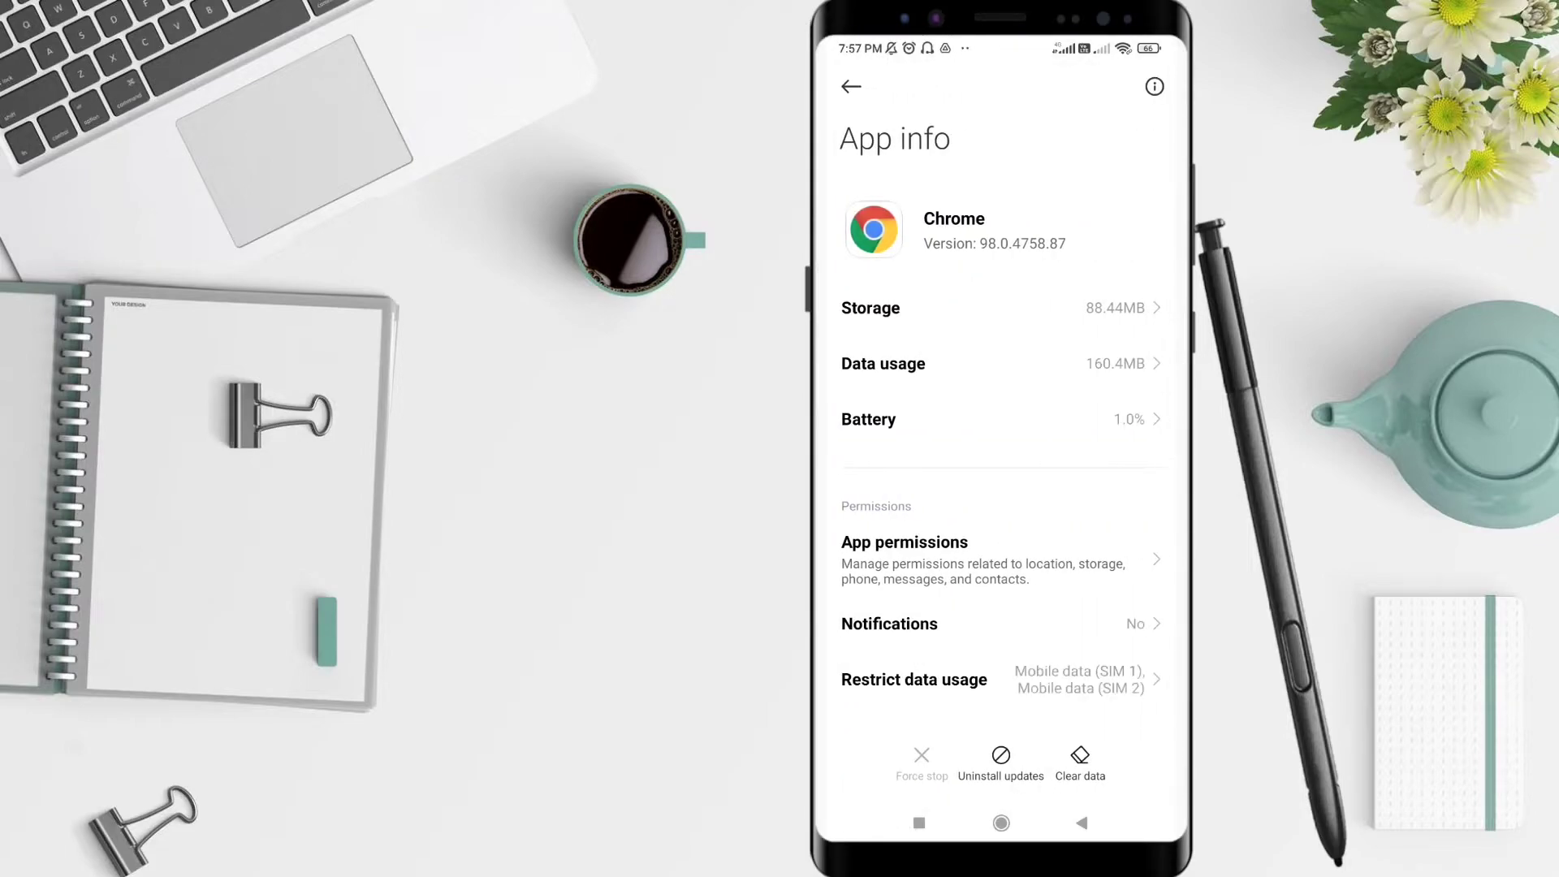
scroll("down", 3)
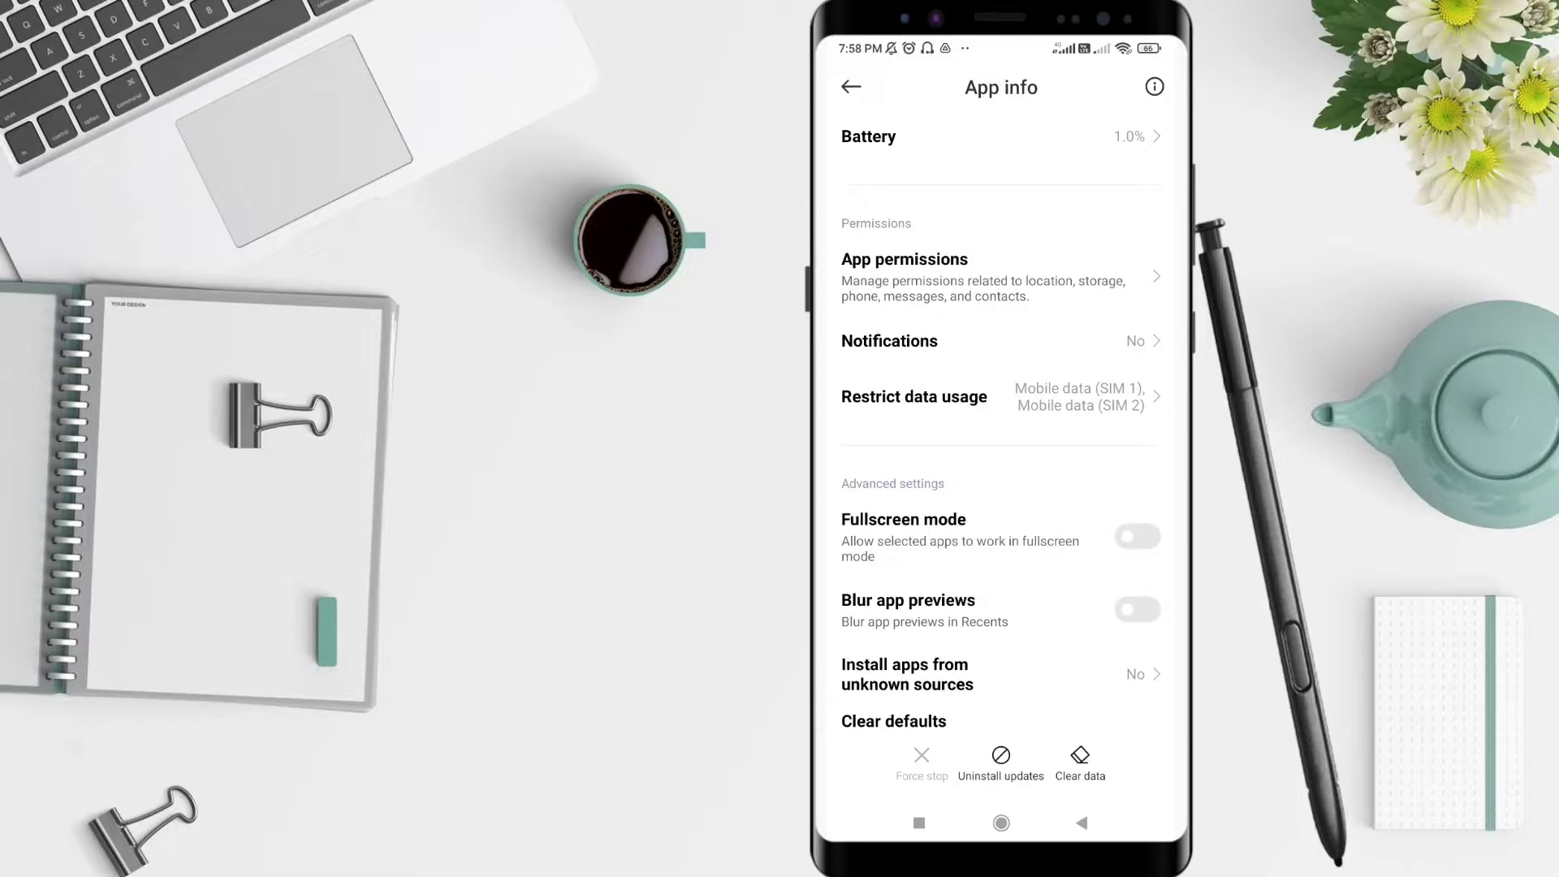
left_click(871, 622)
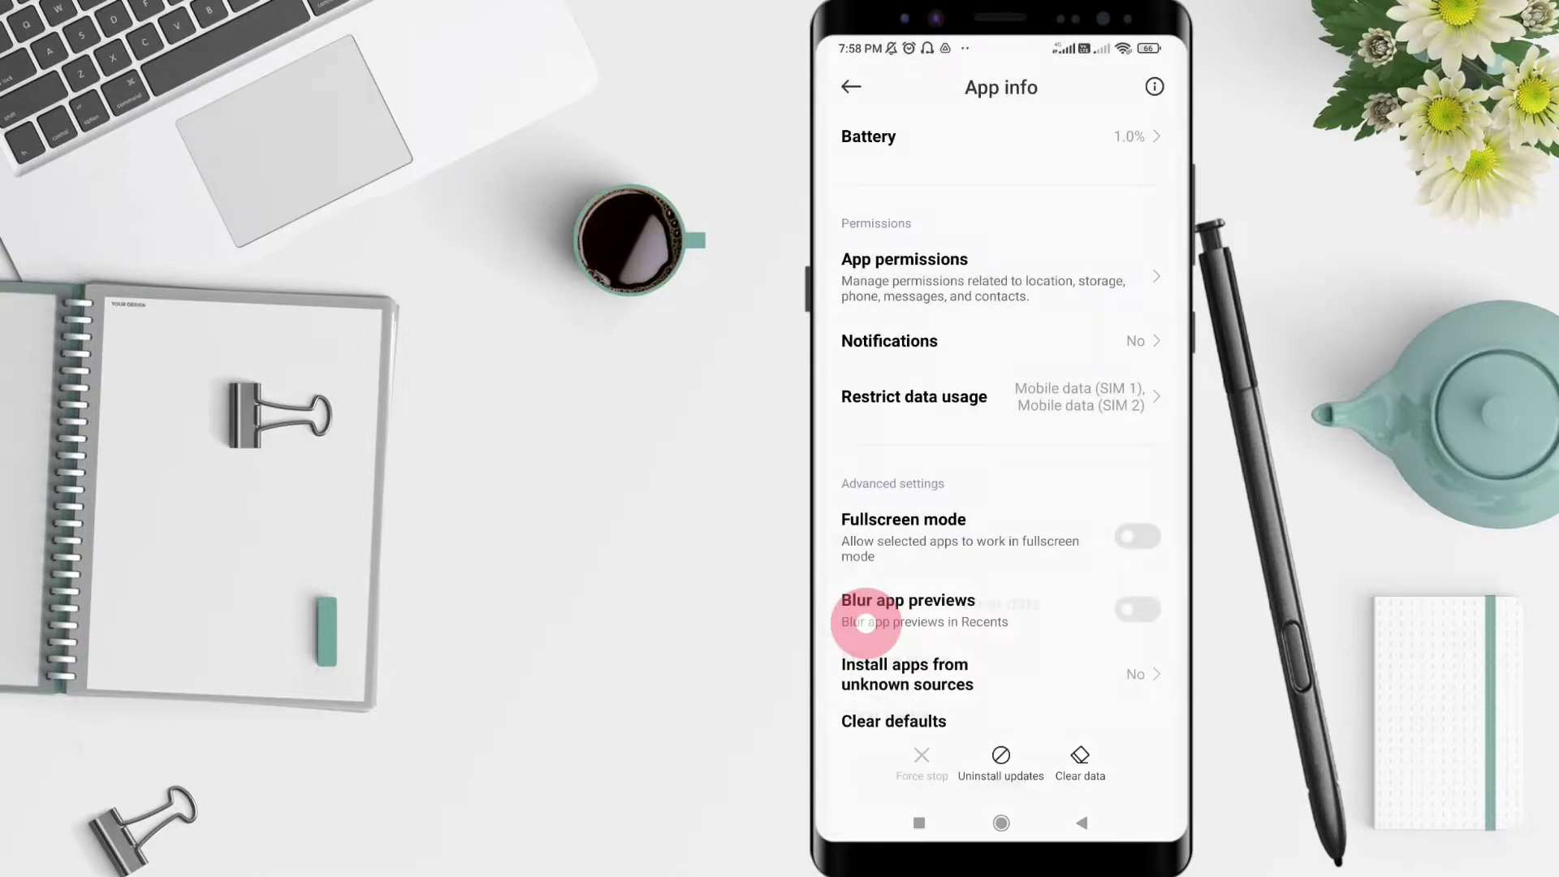
left_click(1078, 765)
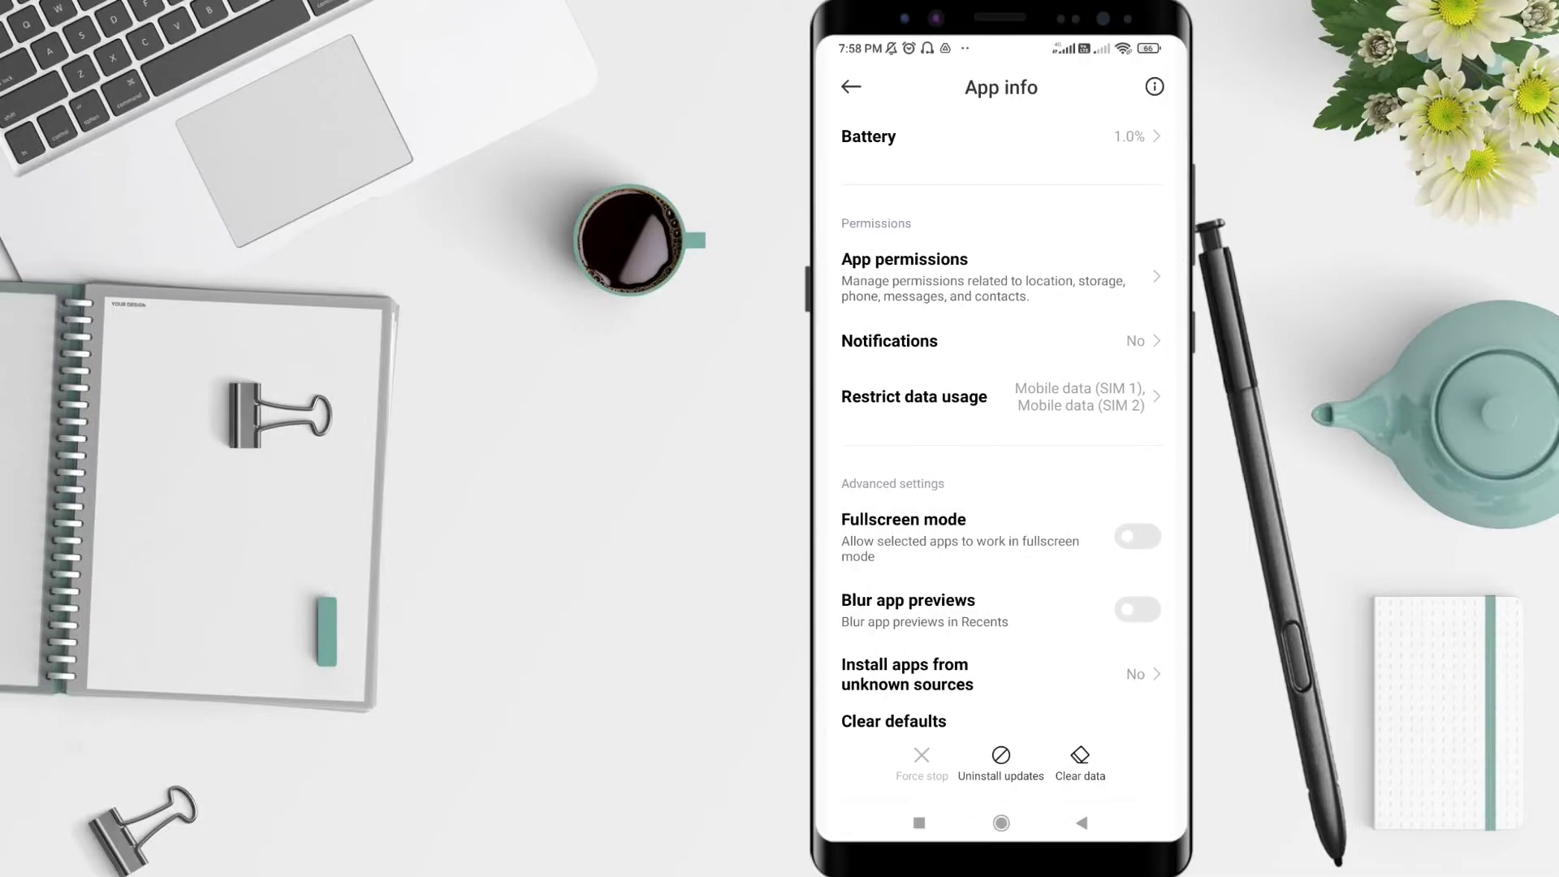
Clear all of Chrome's data from its Manage space storage page, leaving 0 B site data.
left_click(1078, 760)
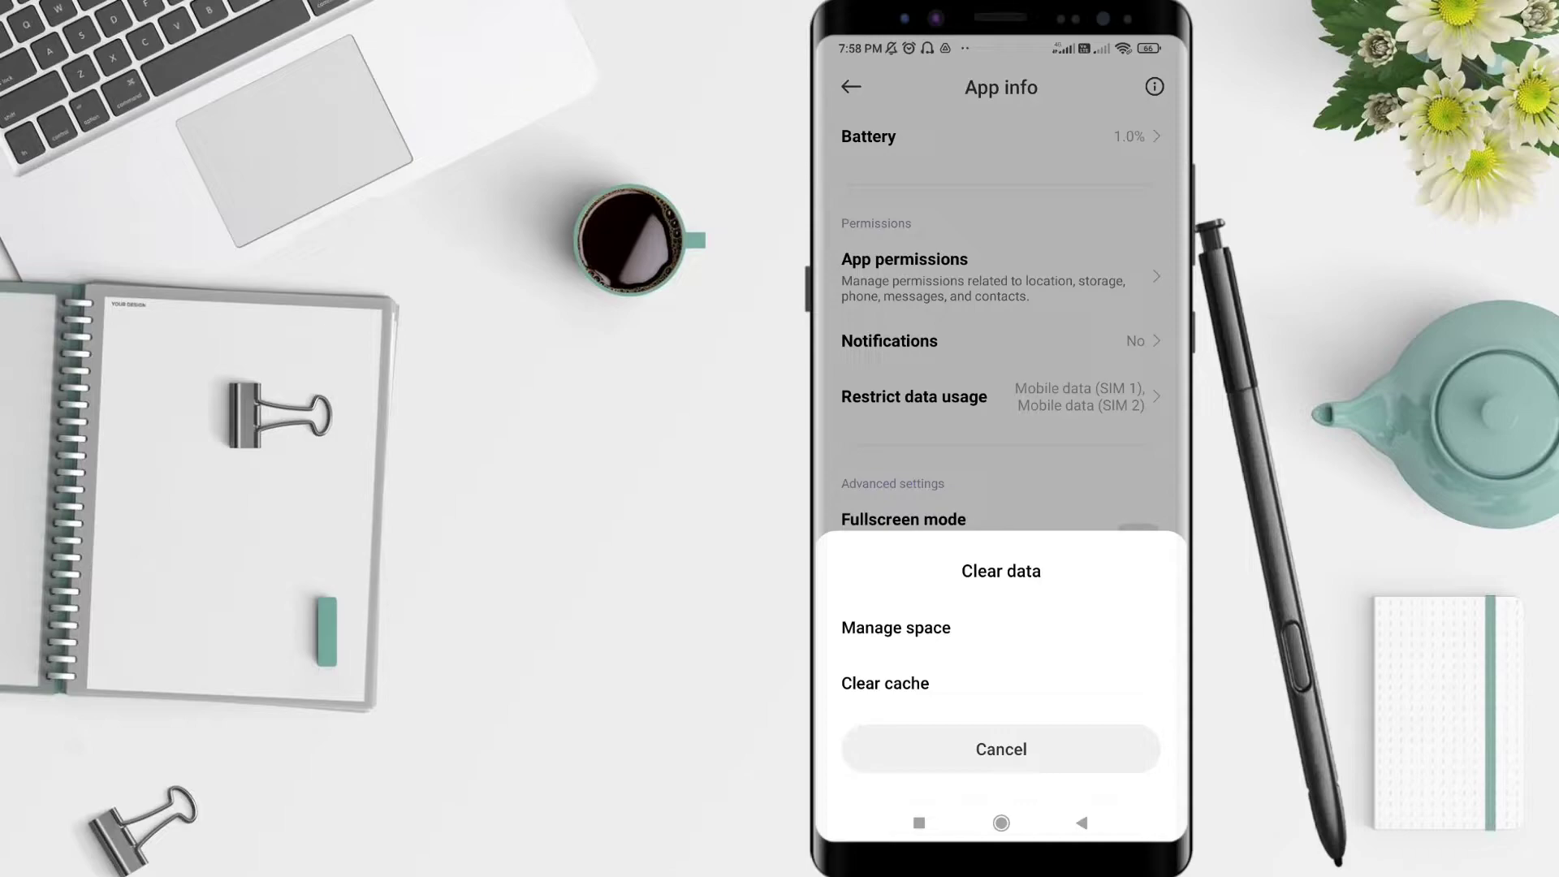
left_click(893, 627)
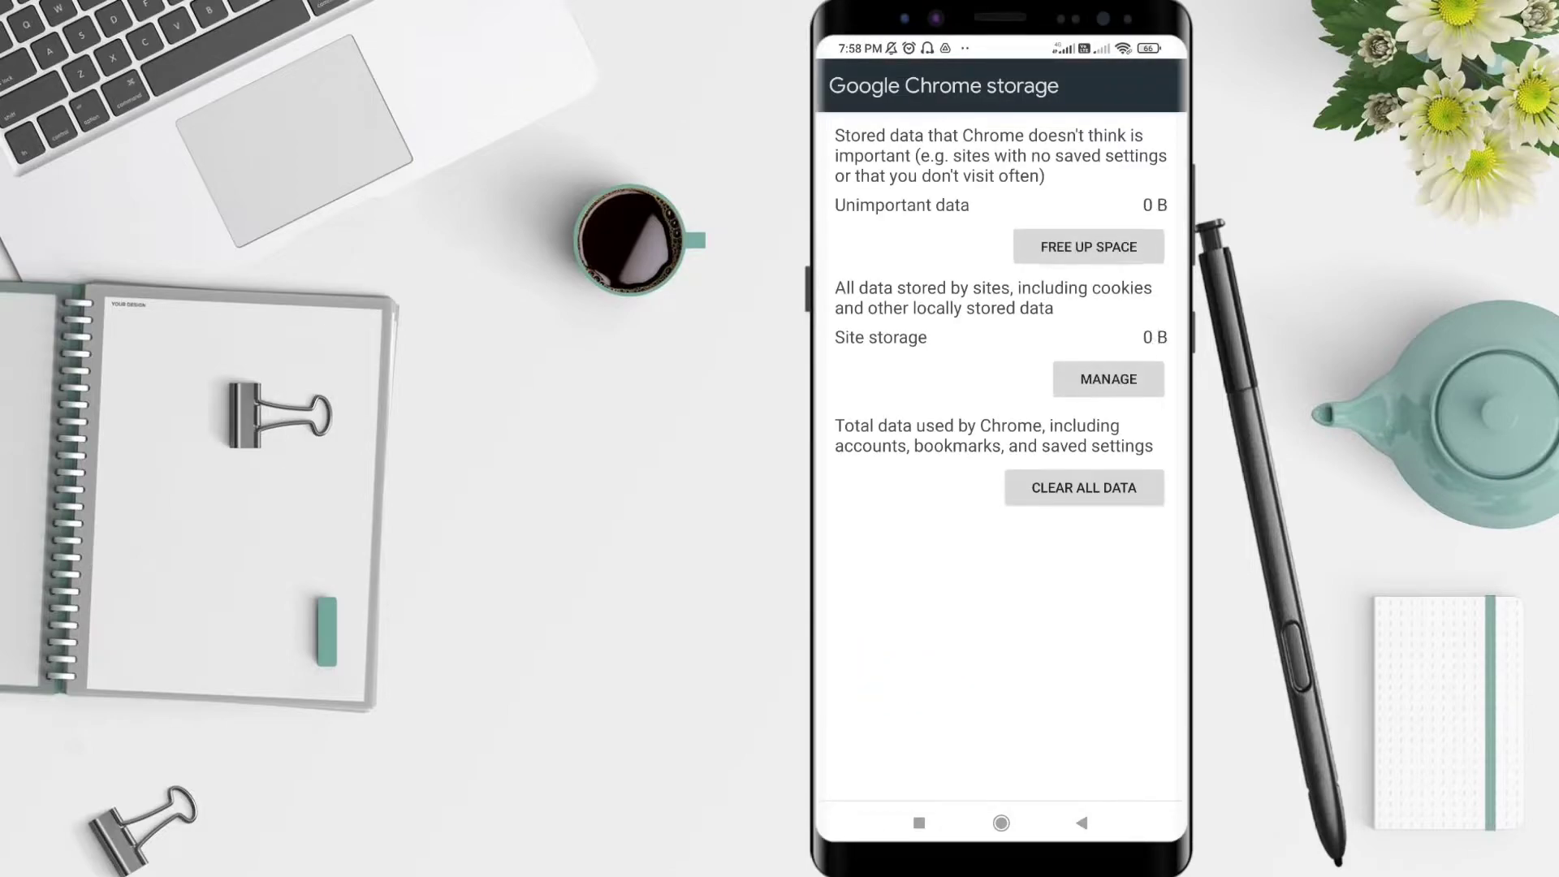
left_click(1002, 204)
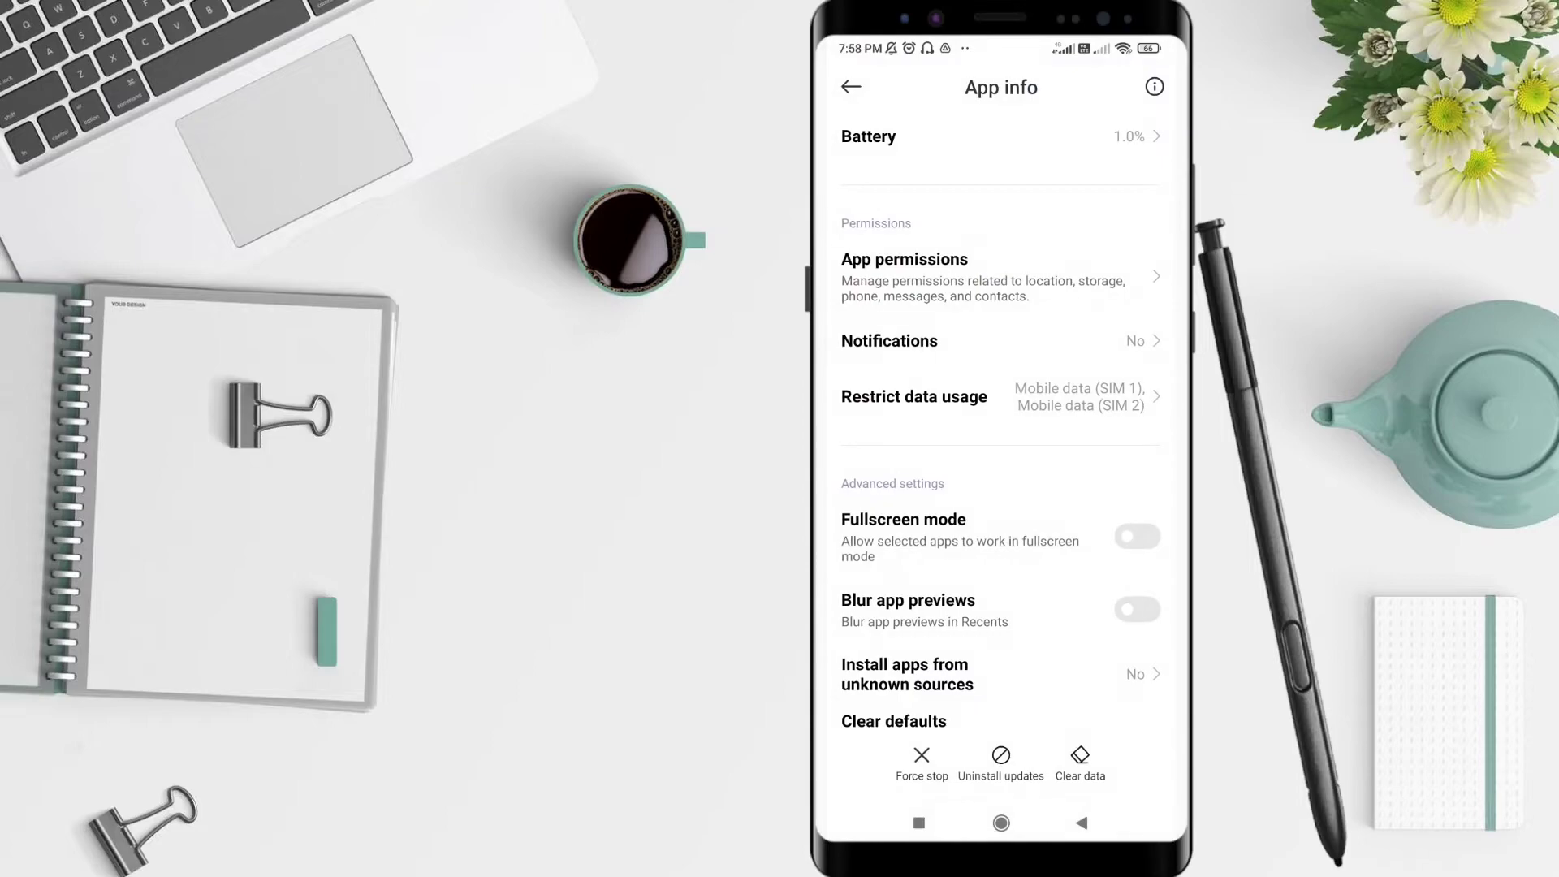
Clear Chrome's cache and confirm, then launch Chrome to its Welcome screen.
left_click(1080, 764)
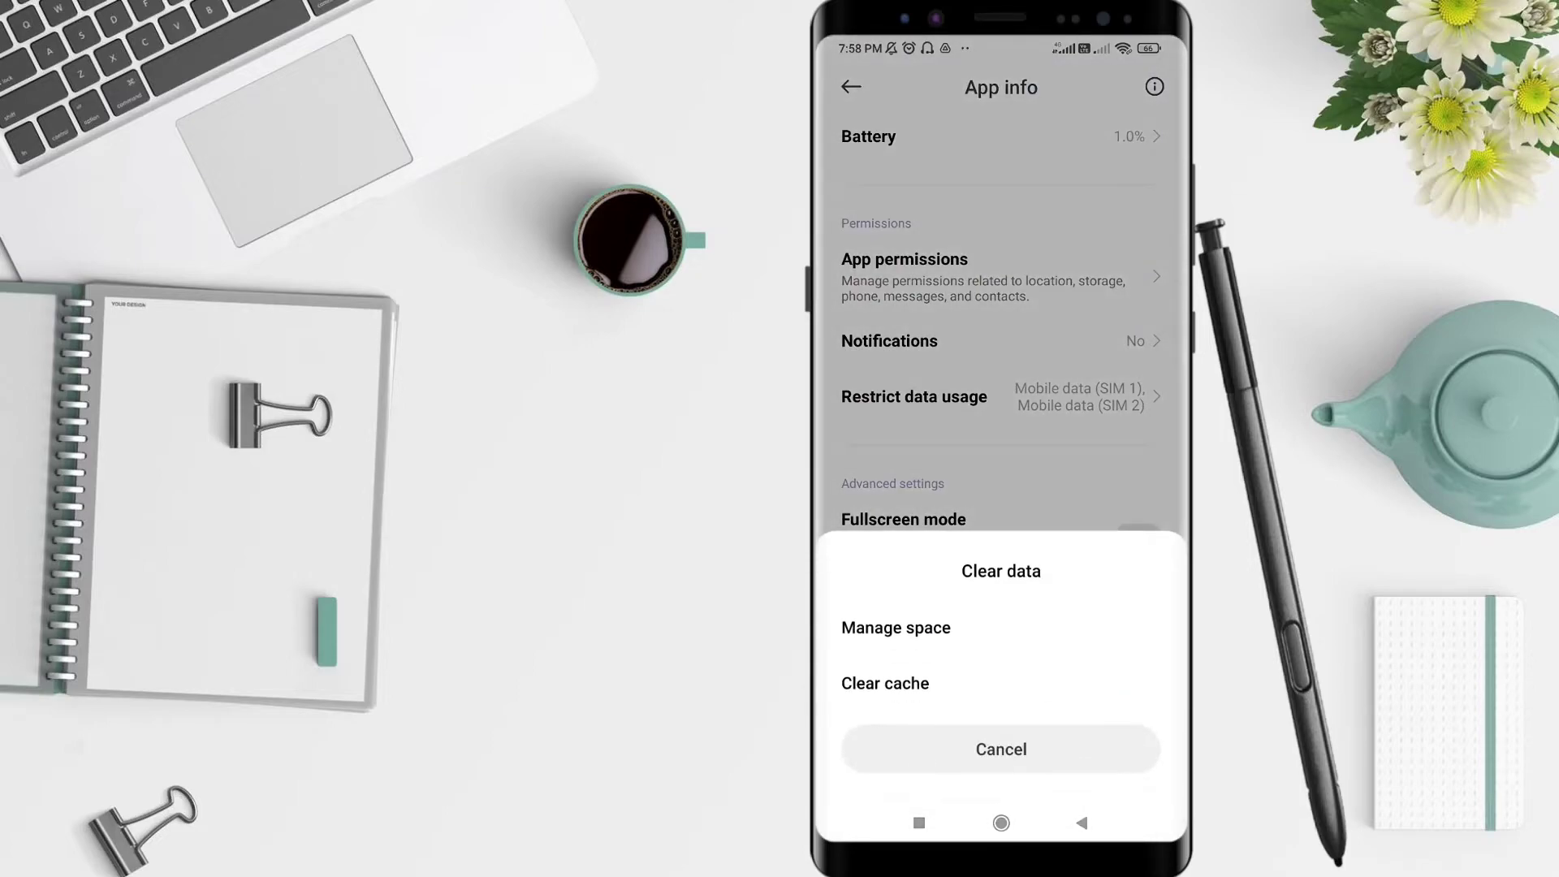
left_click(883, 683)
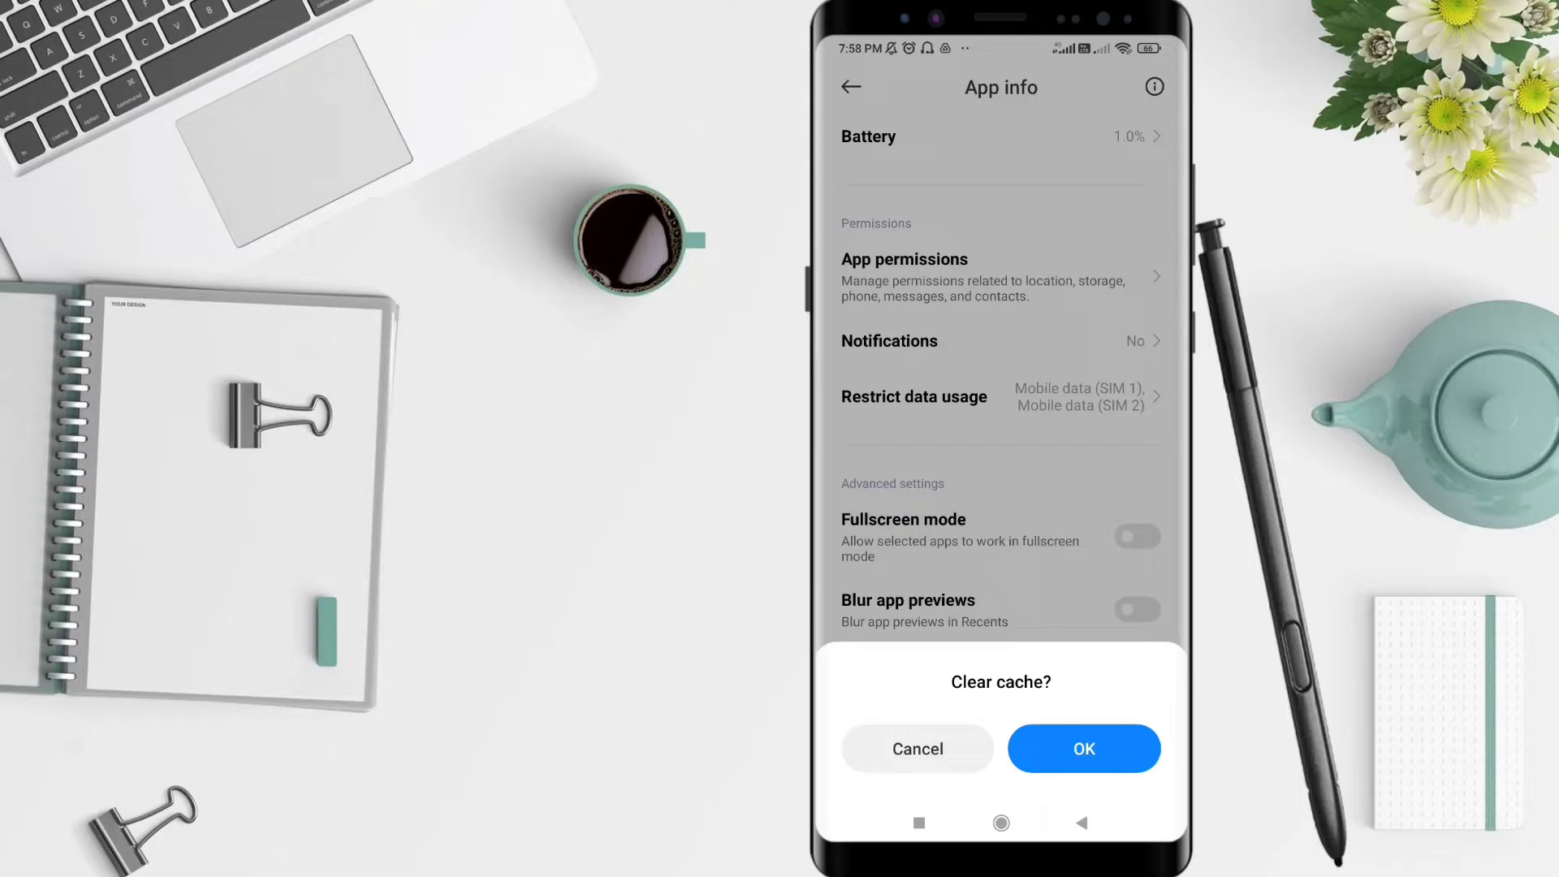
left_click(1083, 749)
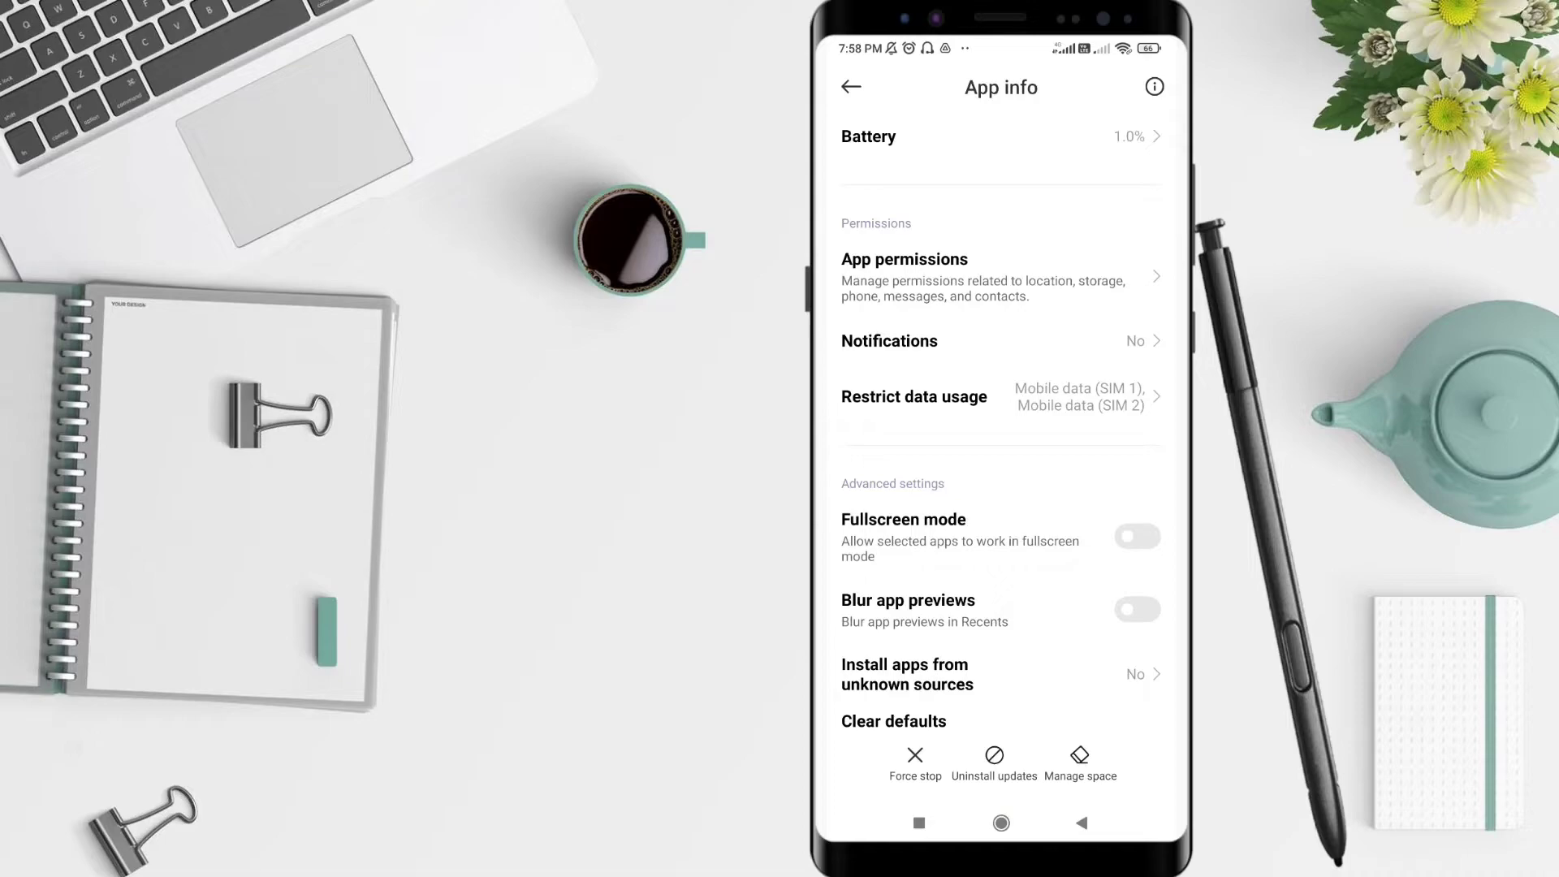
left_click(1000, 822)
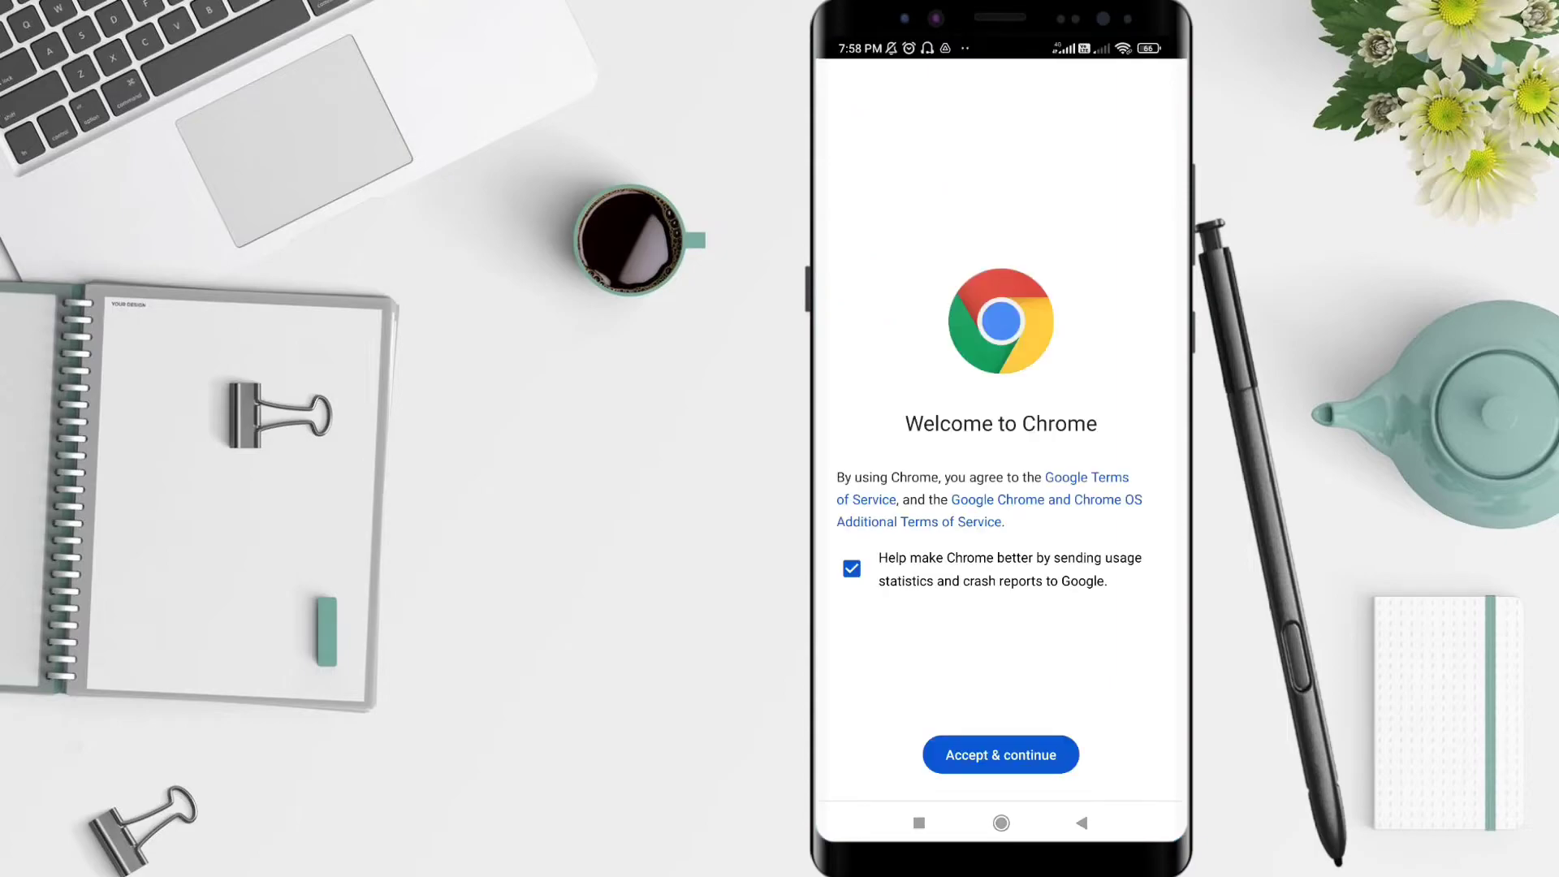
Accept Chrome's terms and pick the Google account to turn sync on for.
left_click(999, 755)
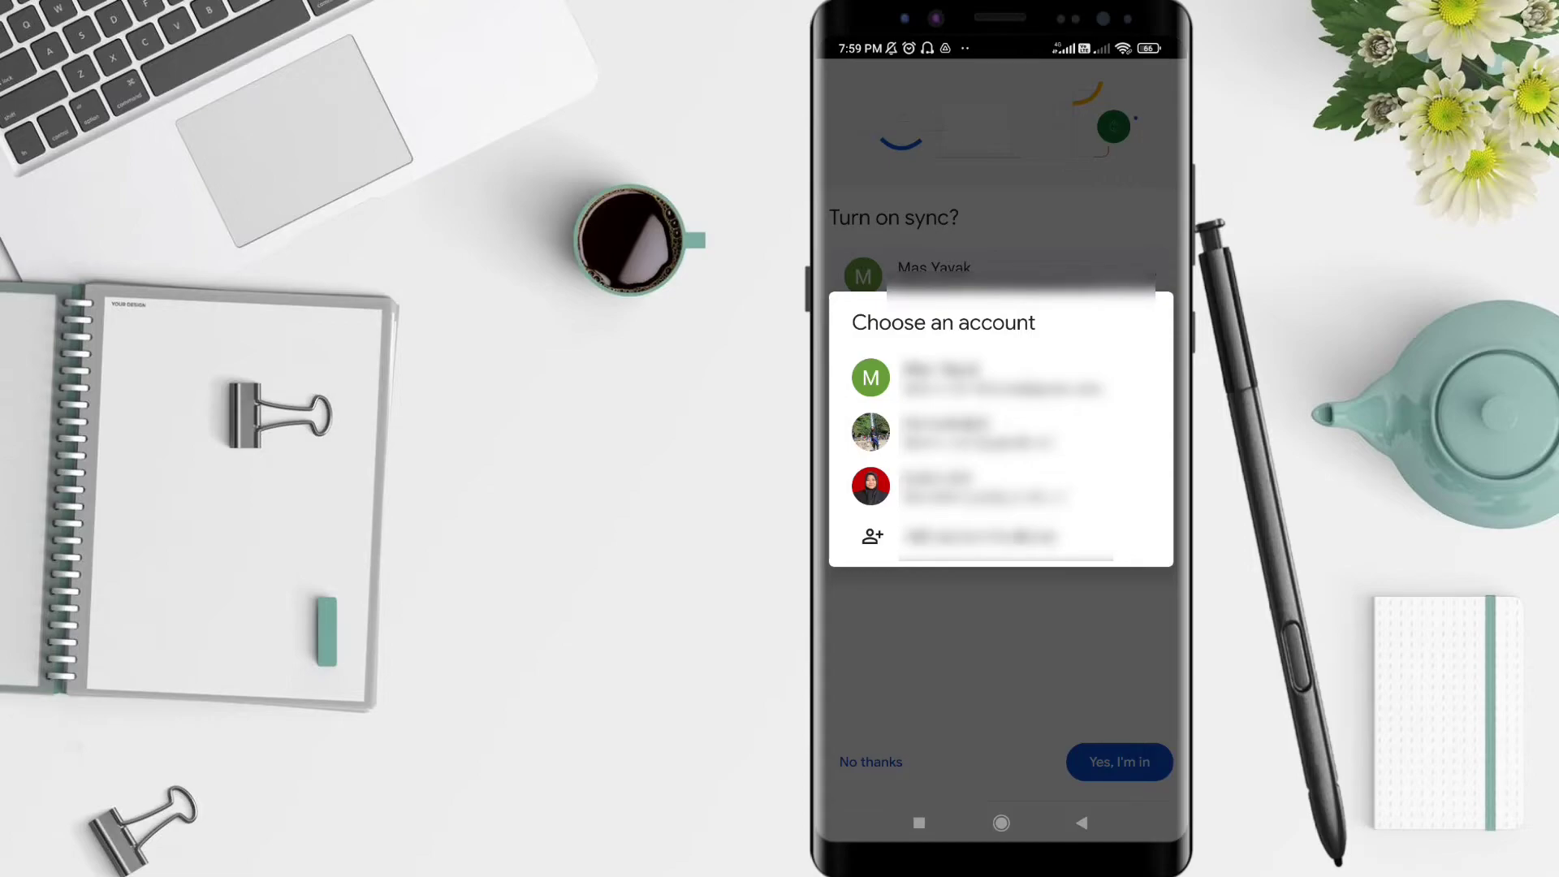
left_click(964, 432)
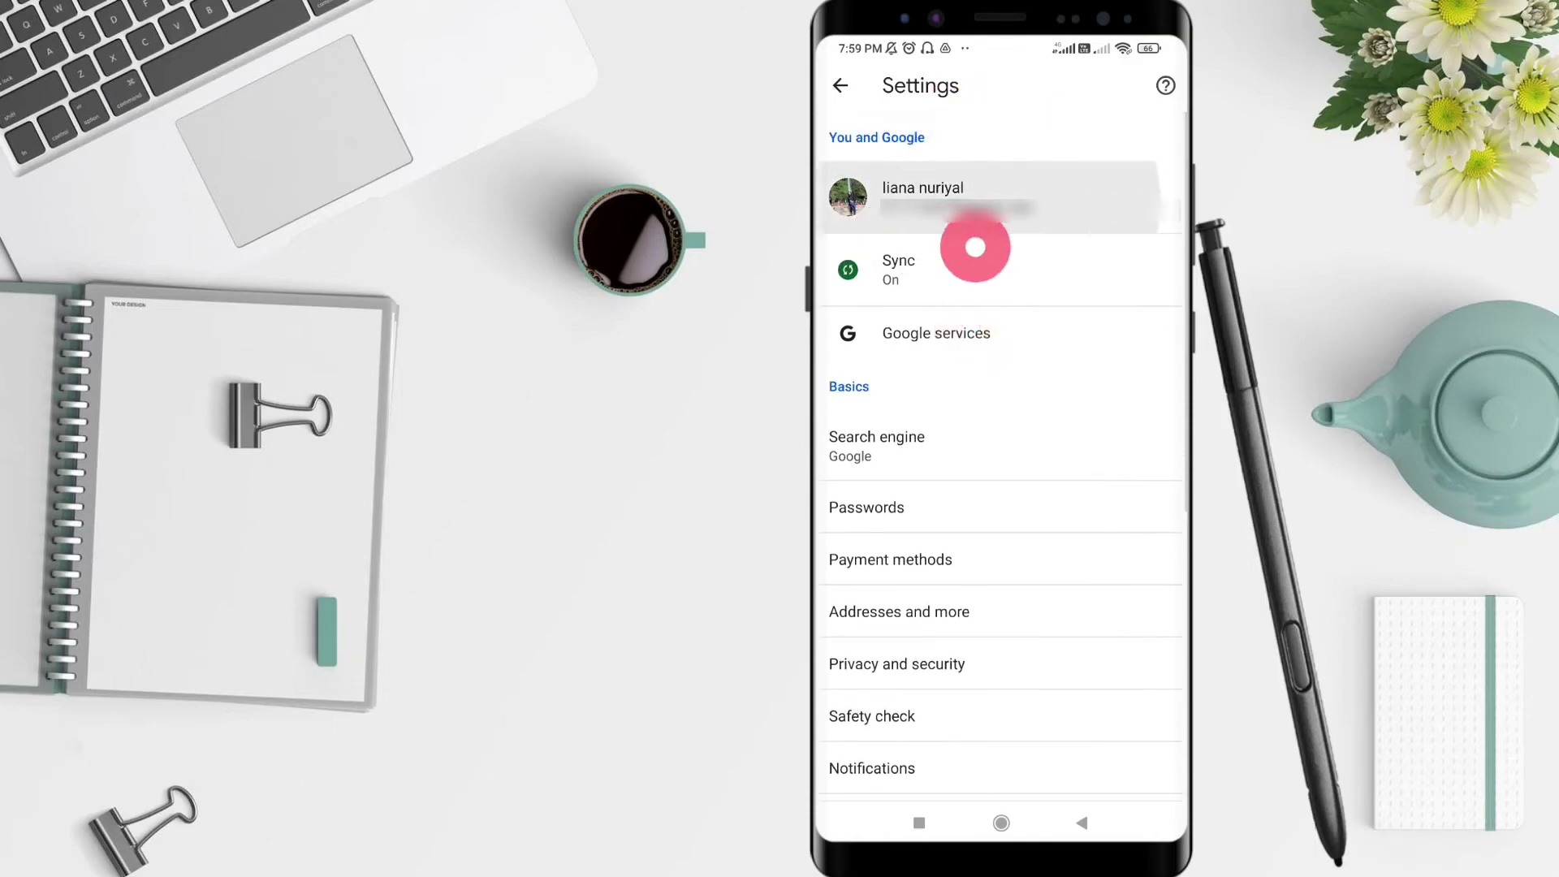
Verify Sync shows On in Chrome Settings and return to the home screen.
left_click(975, 247)
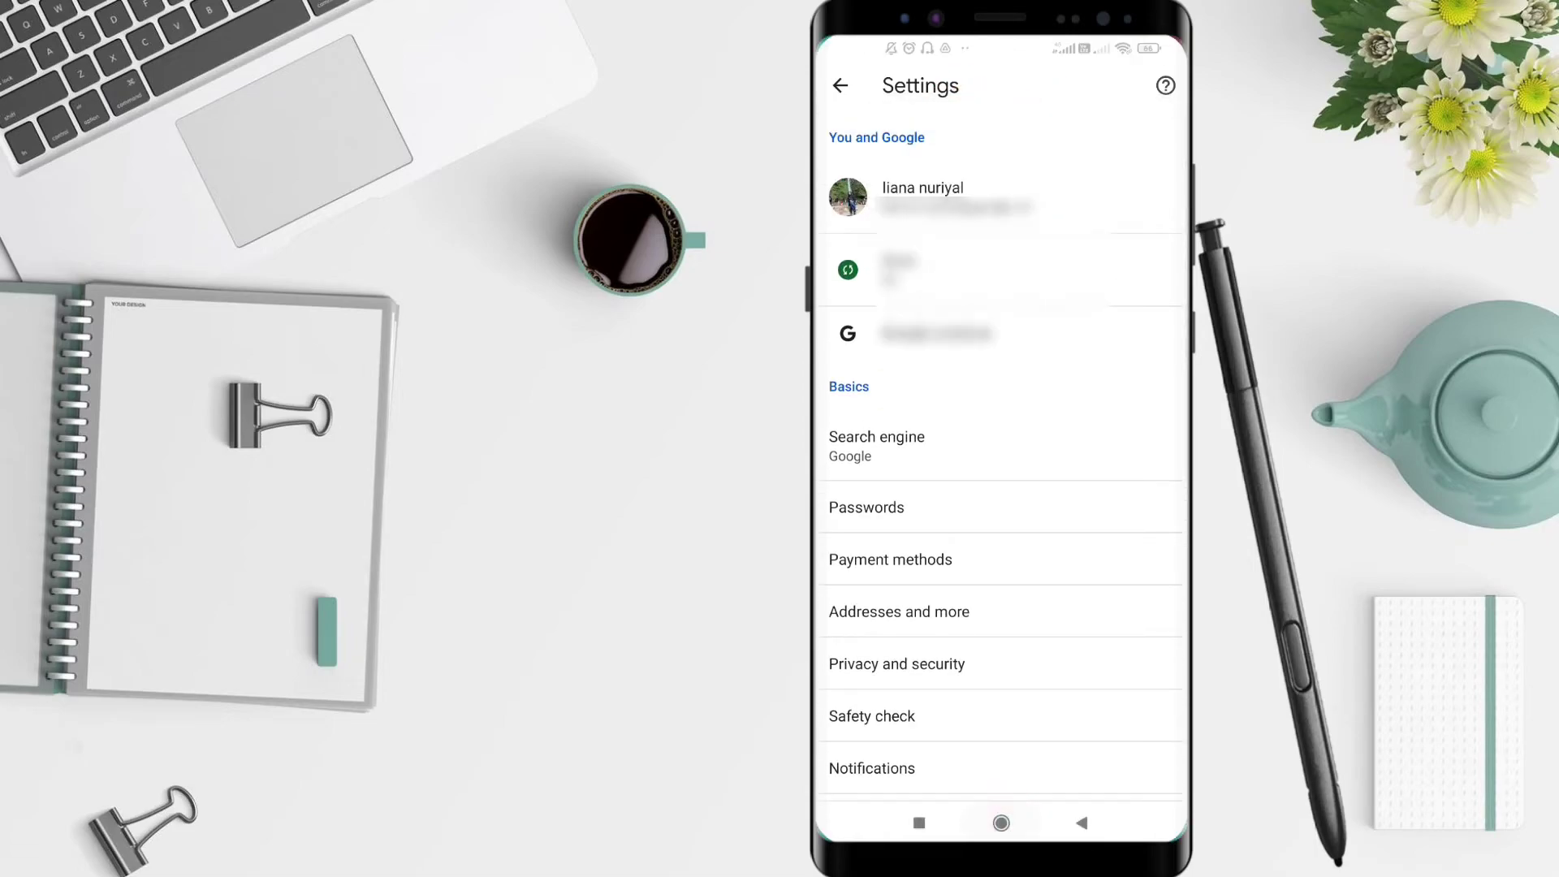
left_click(1001, 821)
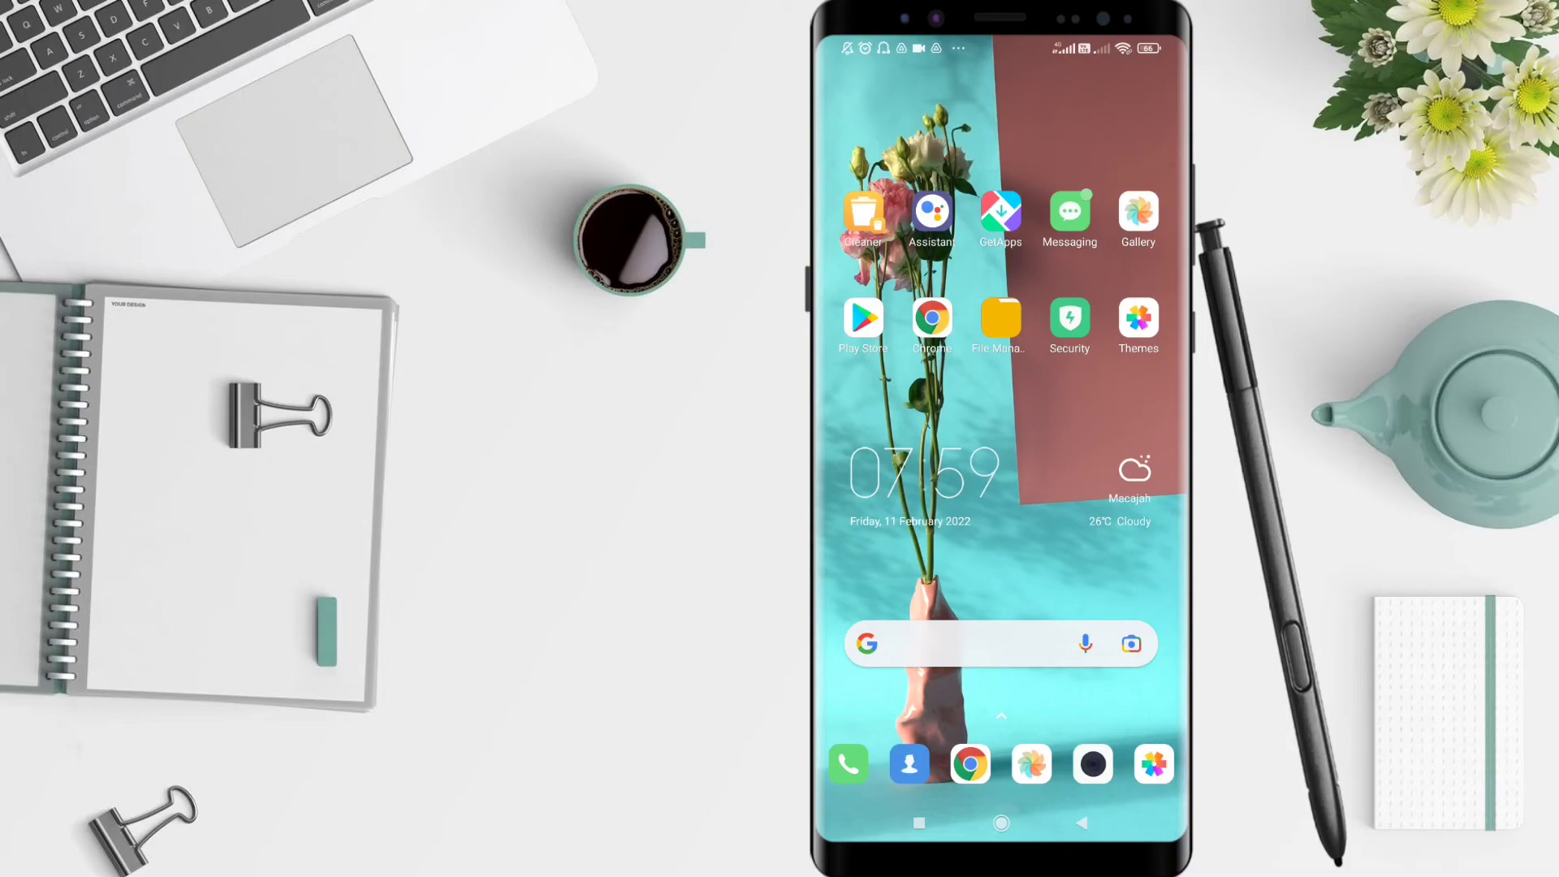